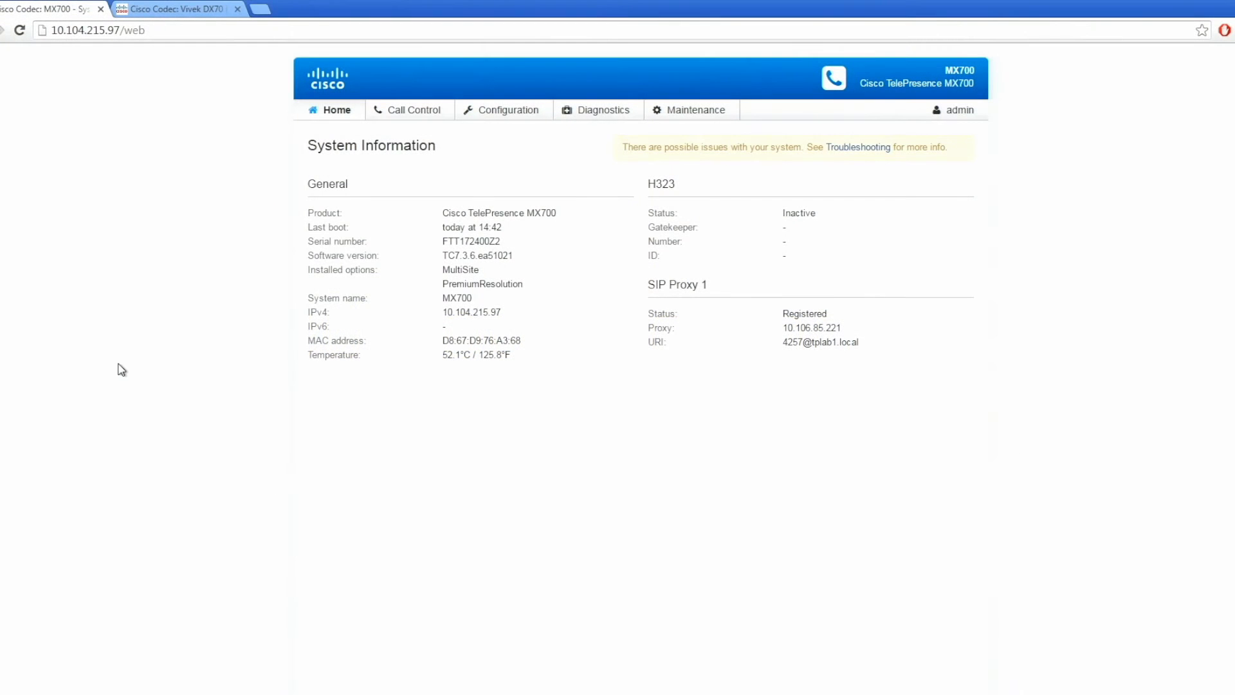
Step: From Diagnostics > Log Files, start extended logging with packet capture (extendedlogging.pcap)
left_click(602, 109)
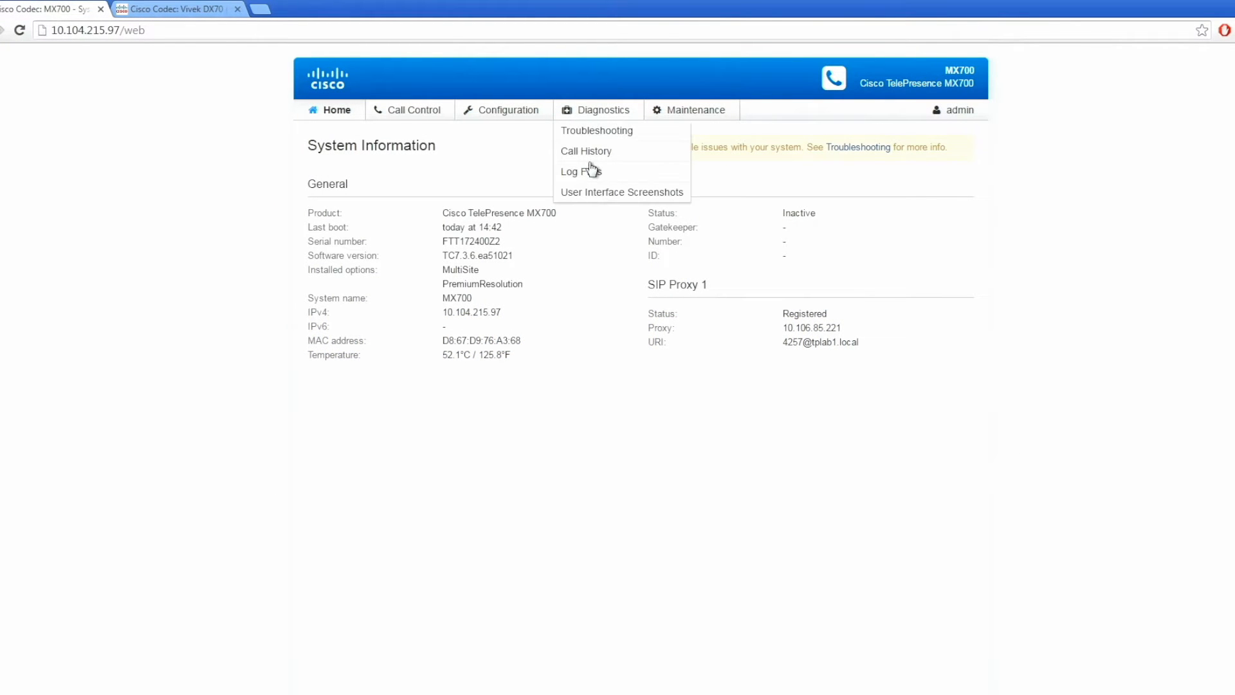
left_click(581, 171)
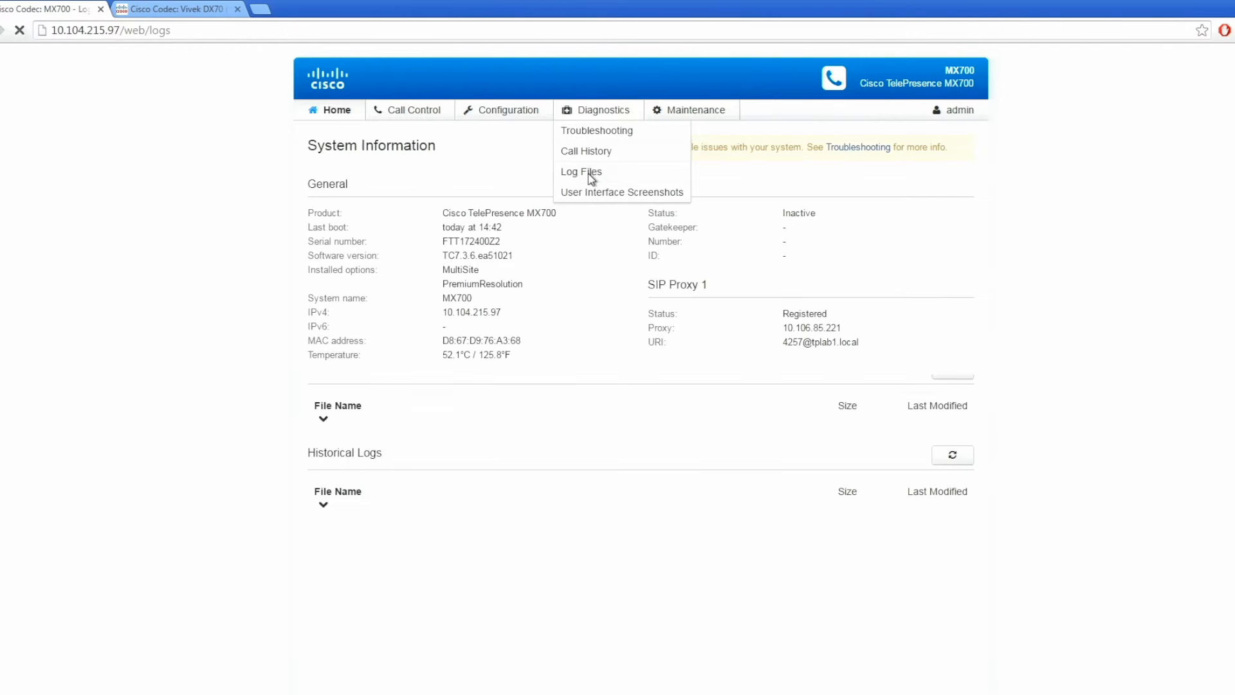
left_click(580, 171)
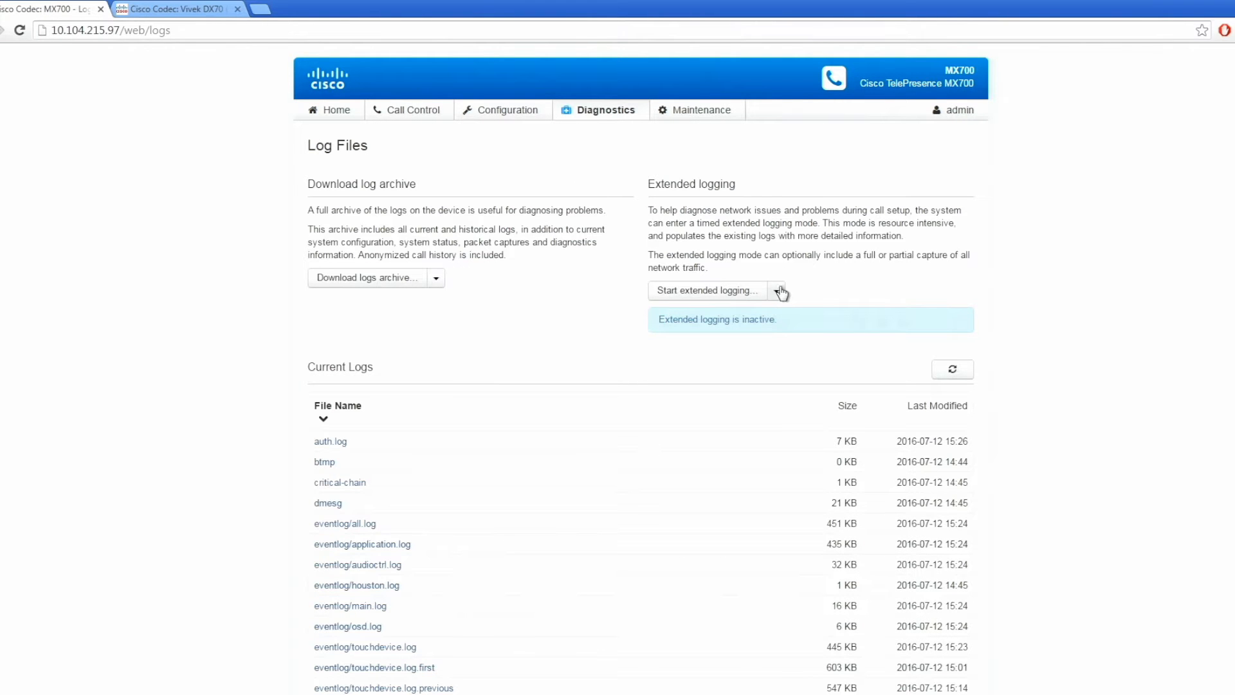
left_click(777, 289)
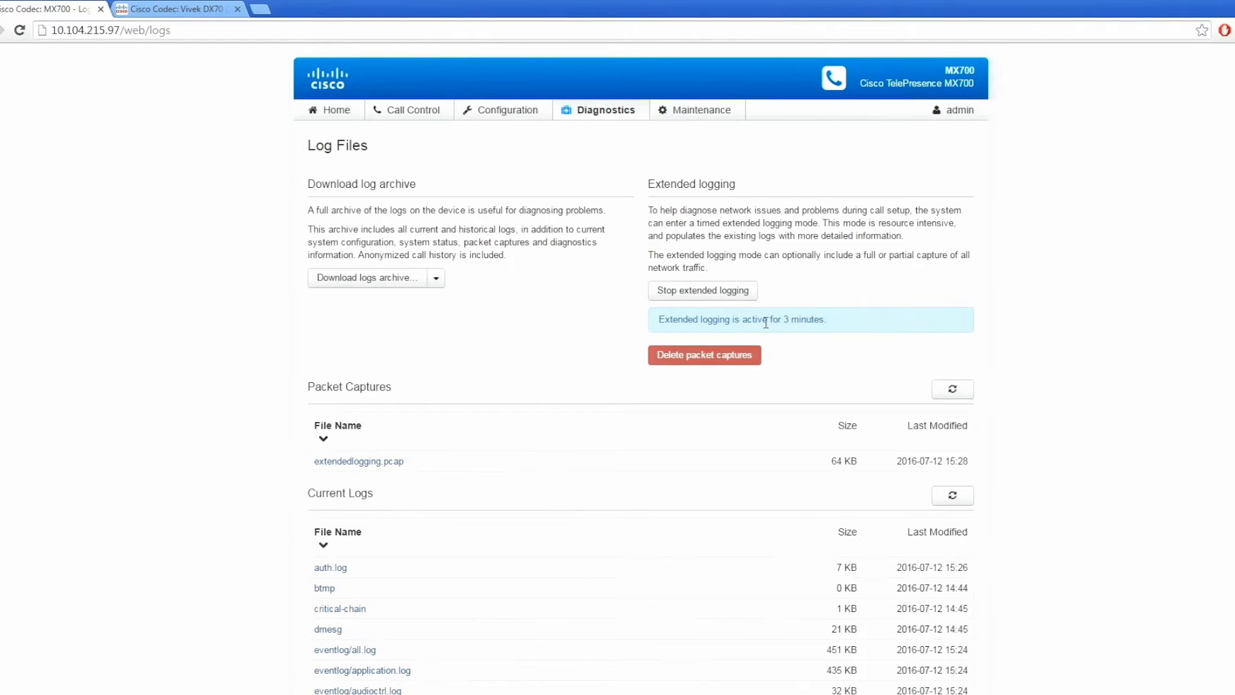
mouse_move(623, 198)
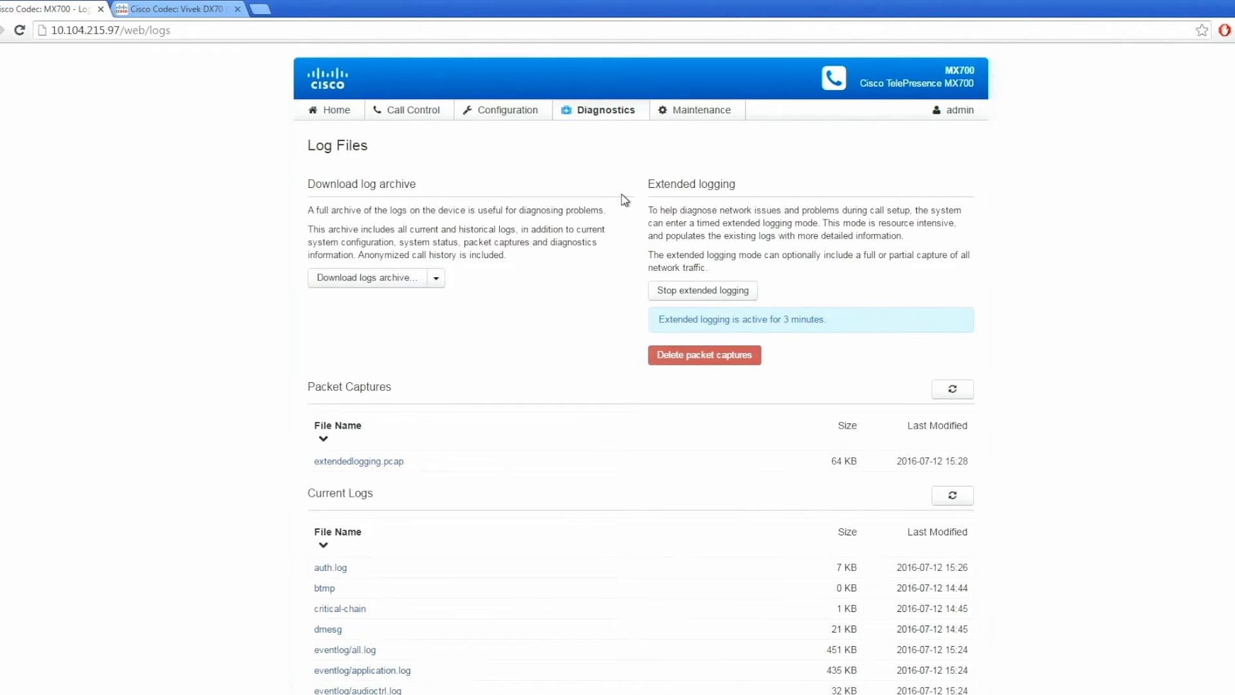
Step: Place a test call to vivek.dx70 from Recents in Call Control, then hang up
left_click(413, 109)
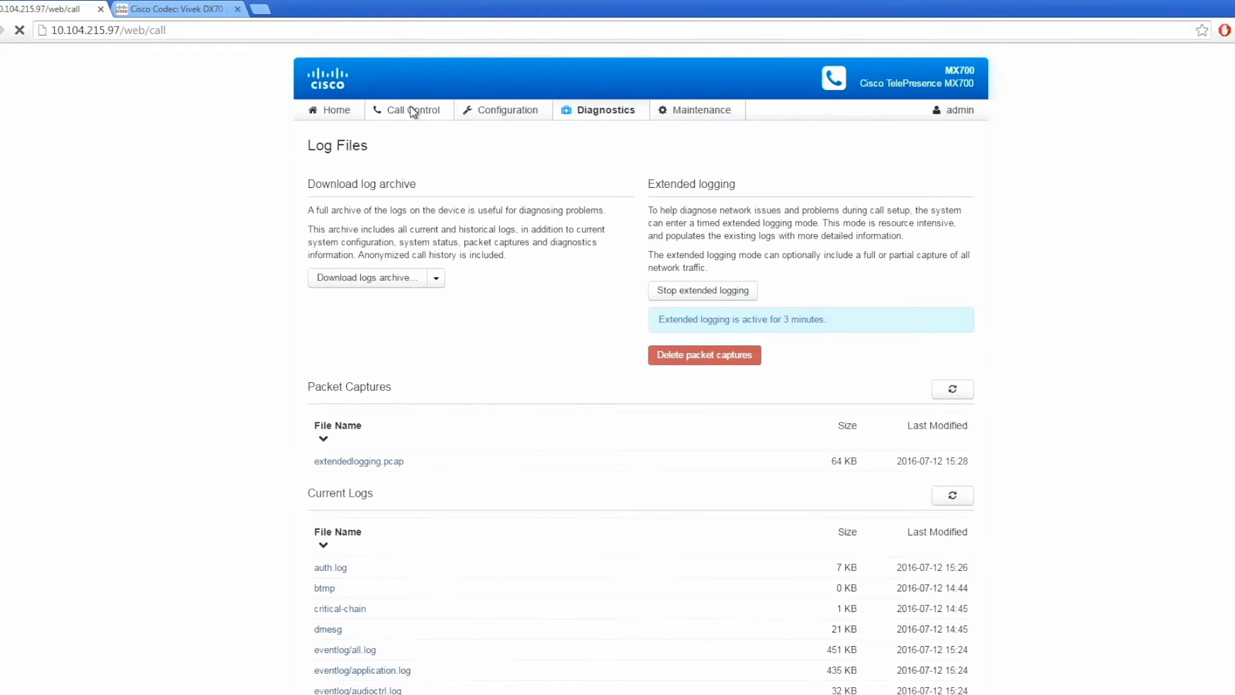
left_click(413, 109)
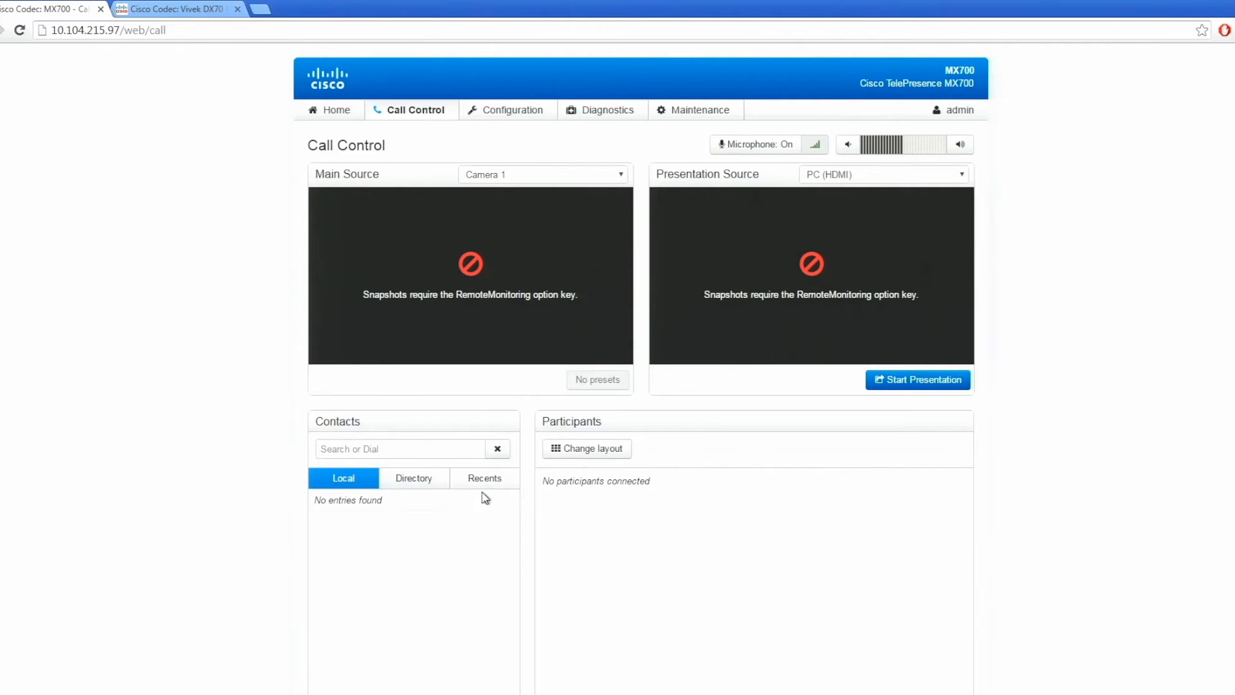
left_click(485, 479)
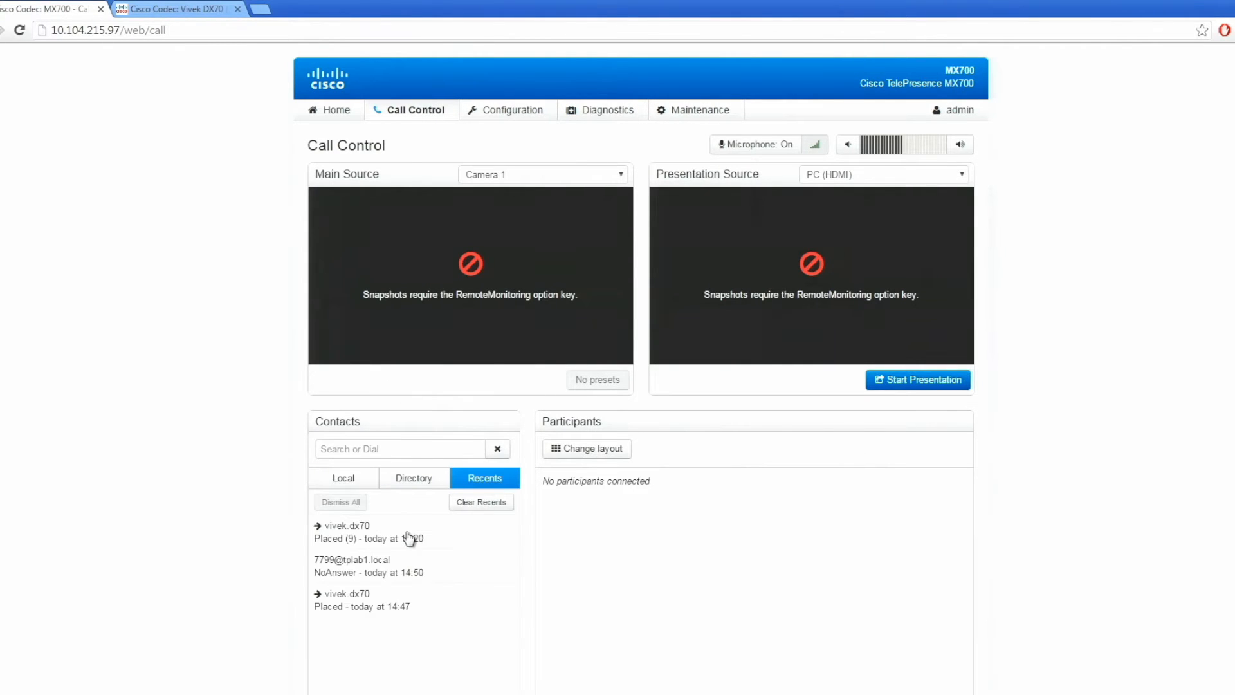
left_click(355, 531)
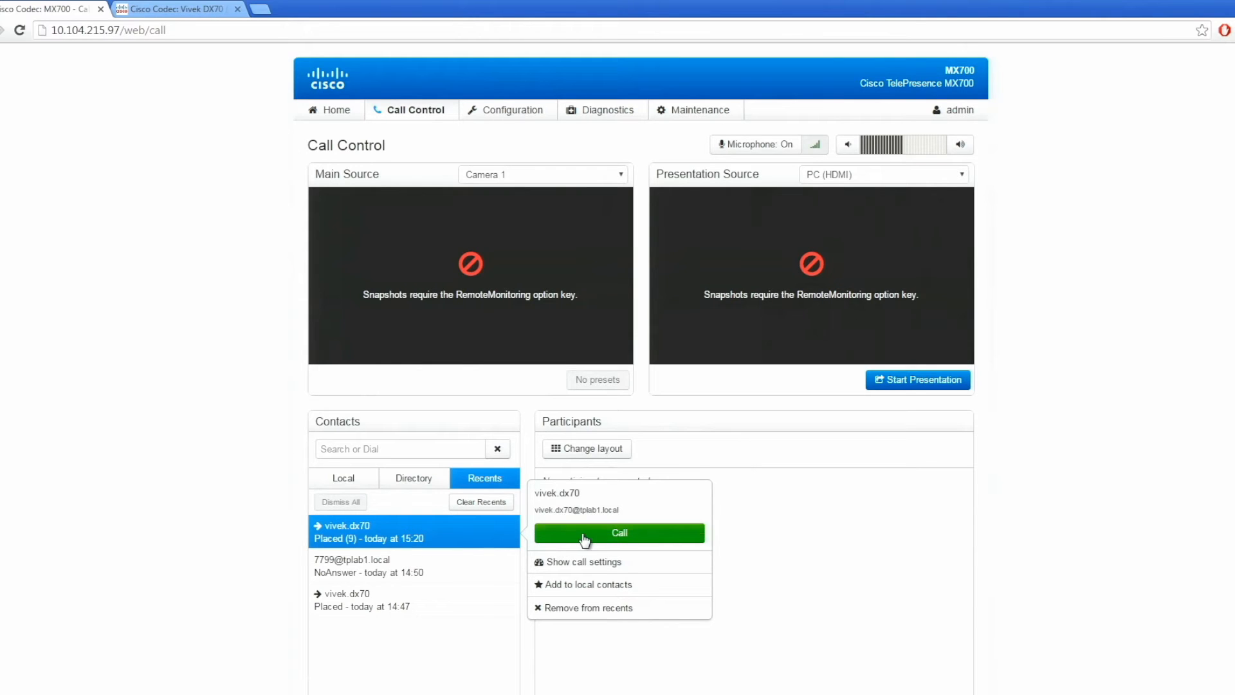
left_click(619, 533)
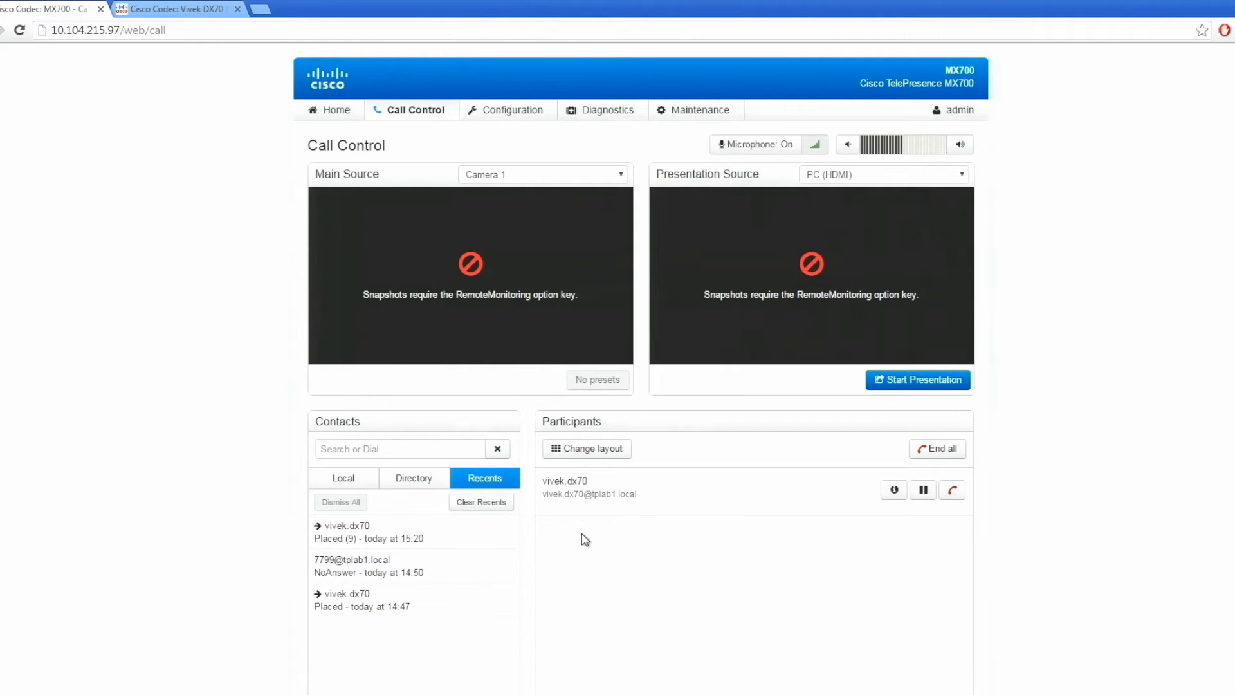
mouse_move(817, 562)
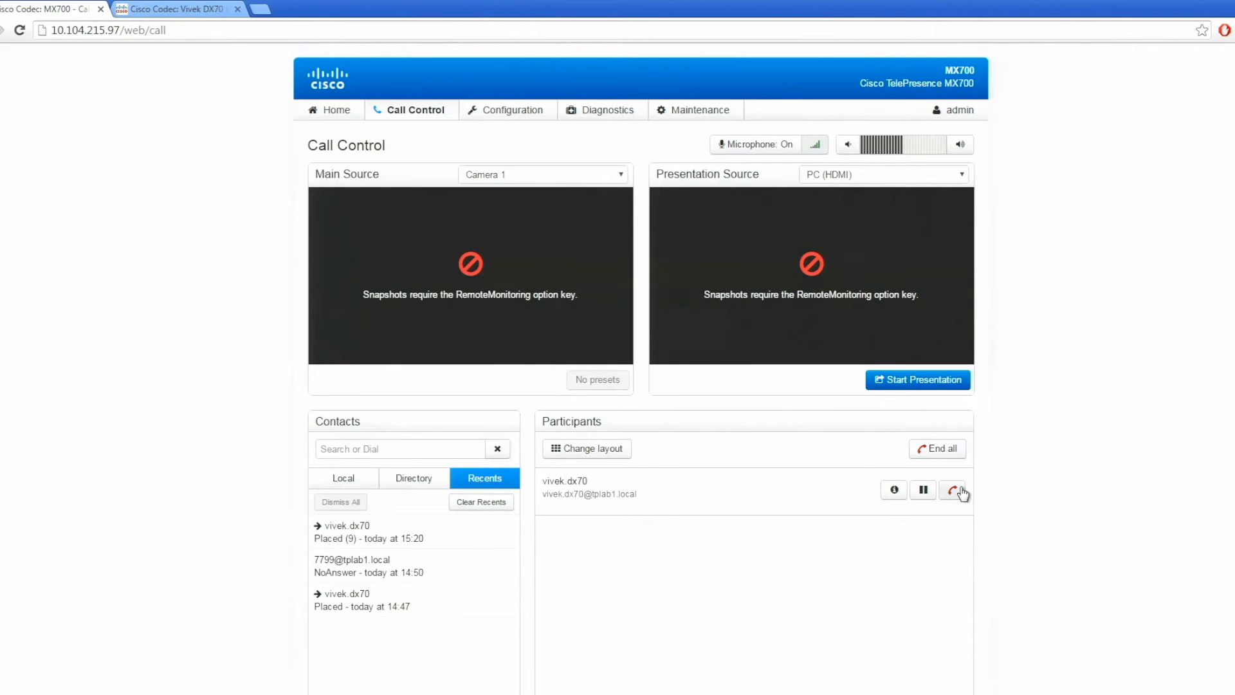
left_click(952, 489)
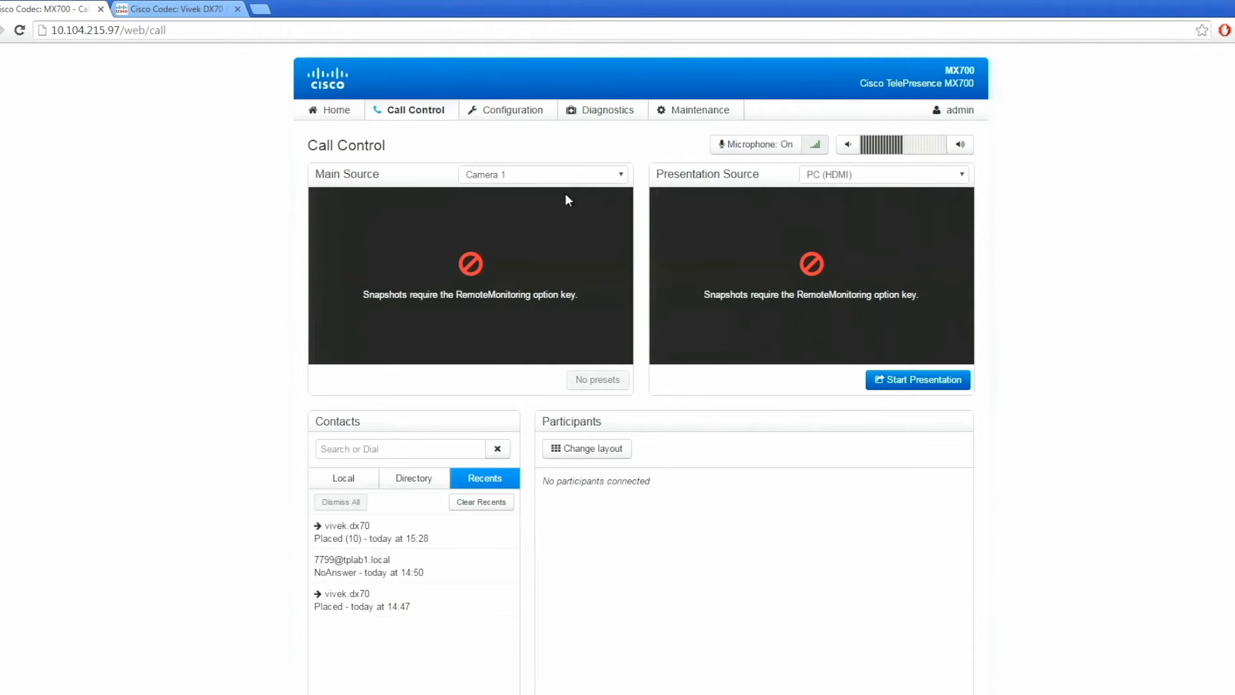
Step: Stop extended logging on the Log Files page and show the log archive download choices
left_click(606, 110)
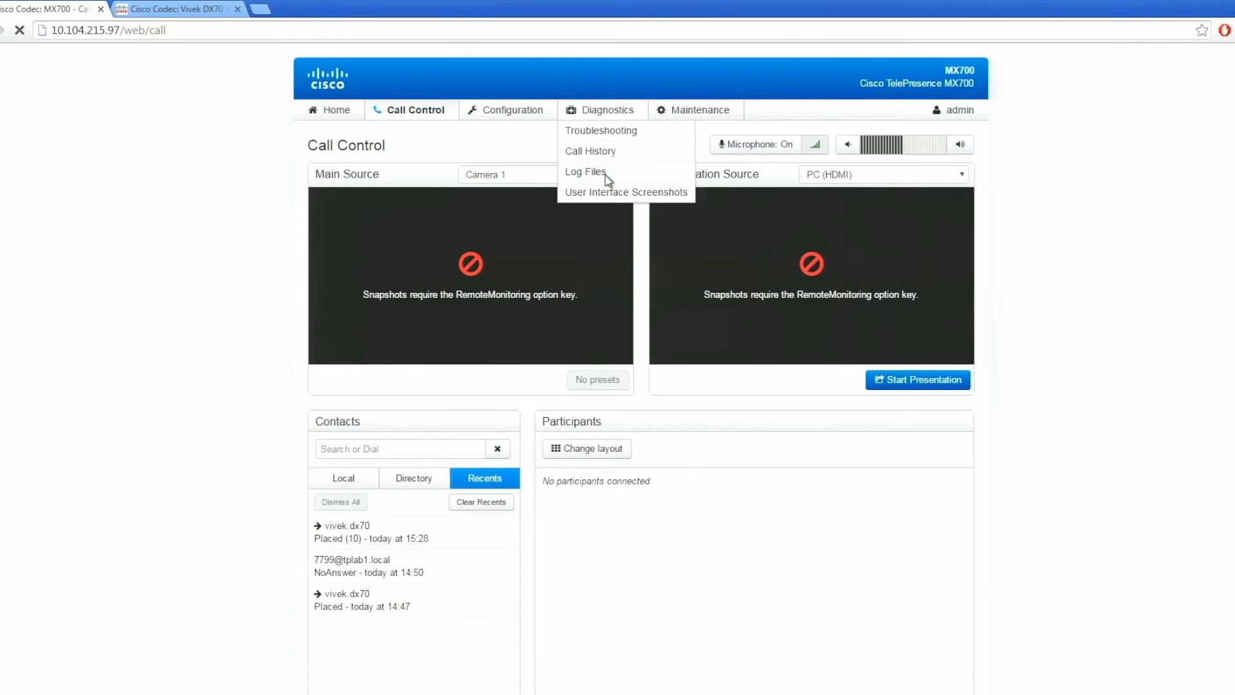
left_click(584, 171)
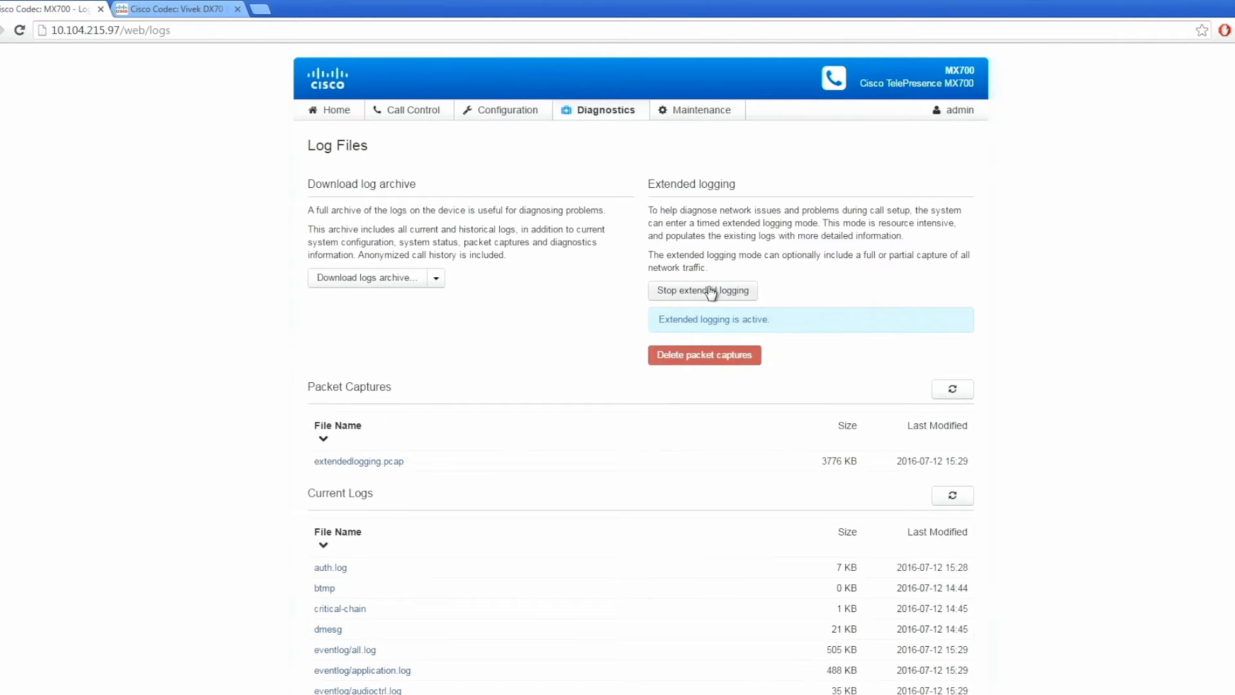
left_click(702, 290)
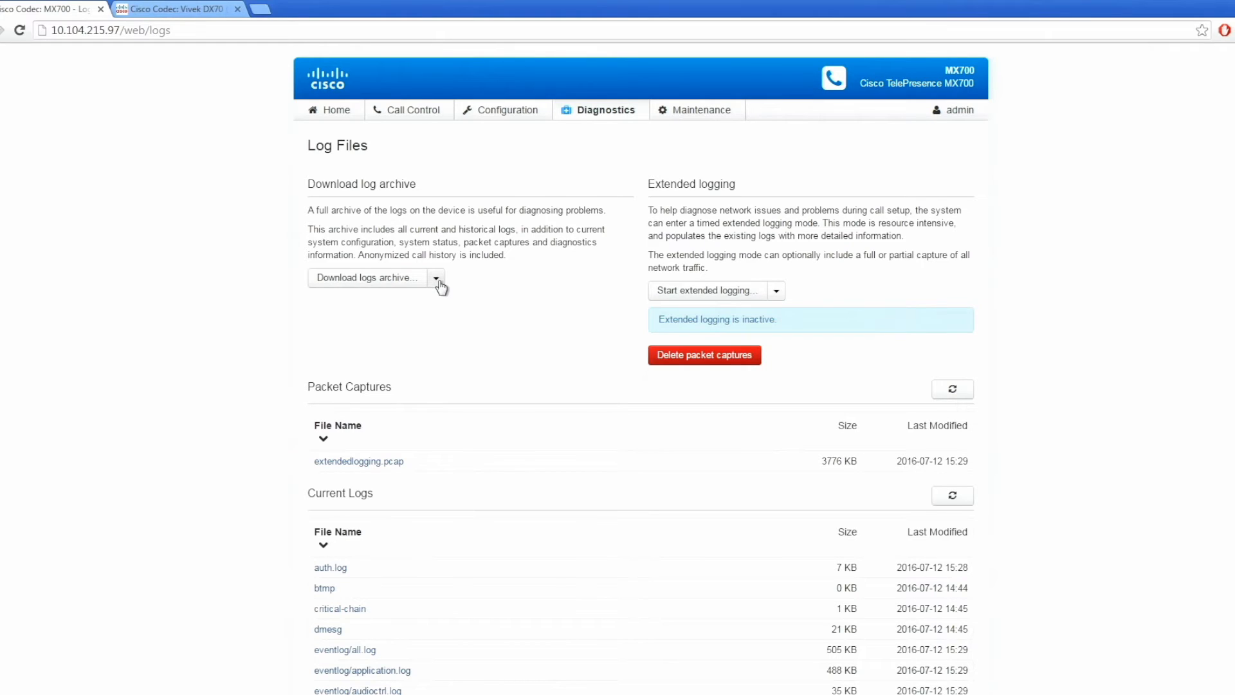
left_click(435, 278)
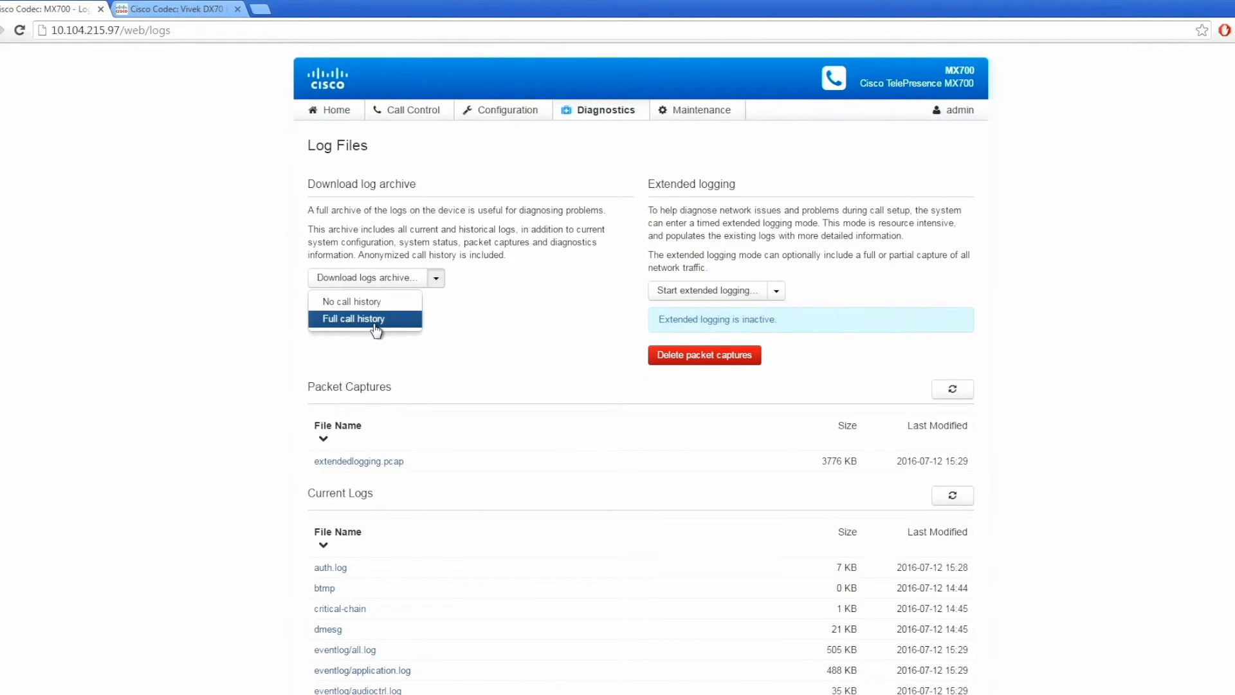
mouse_move(448, 430)
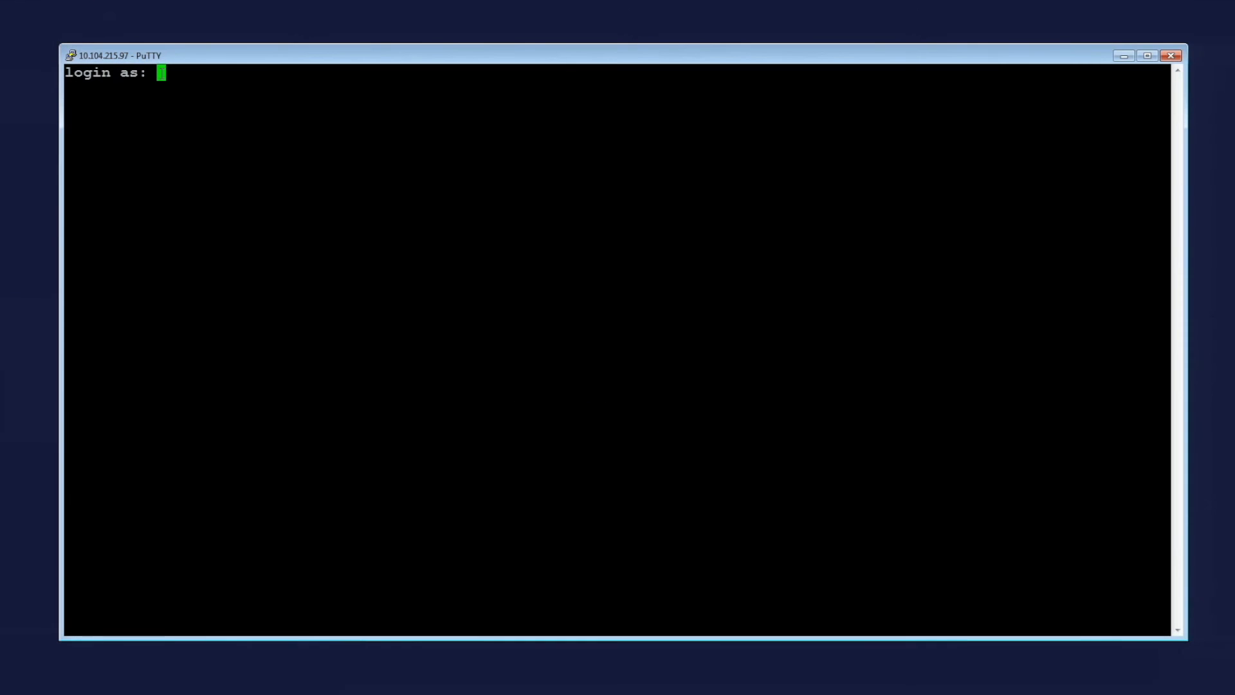
Step: Log in to the codec as admin over SSH and run 'log output on'
type("admin")
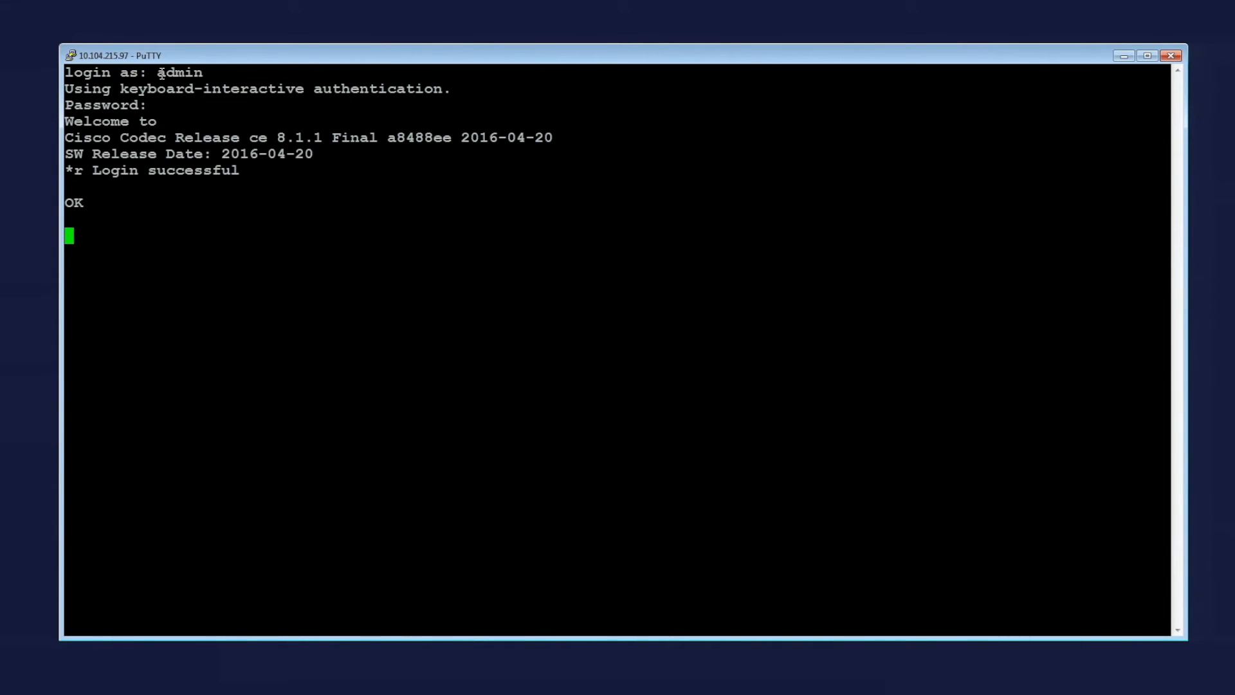
type("log")
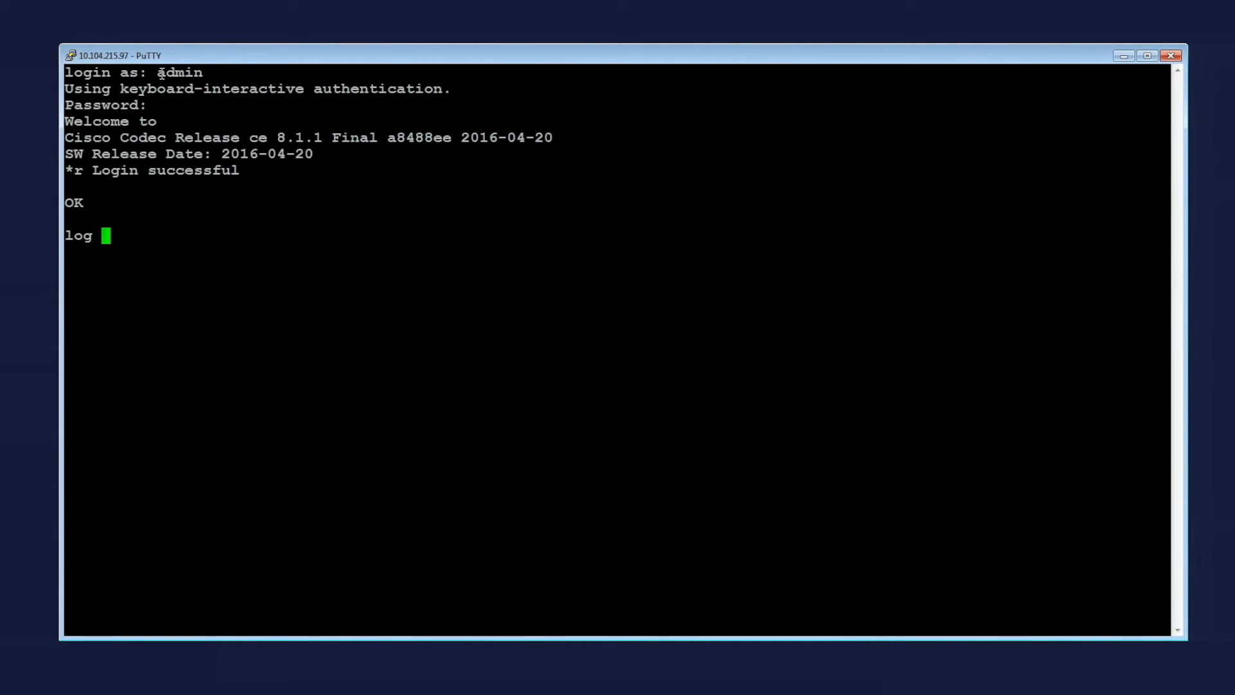
type("output on")
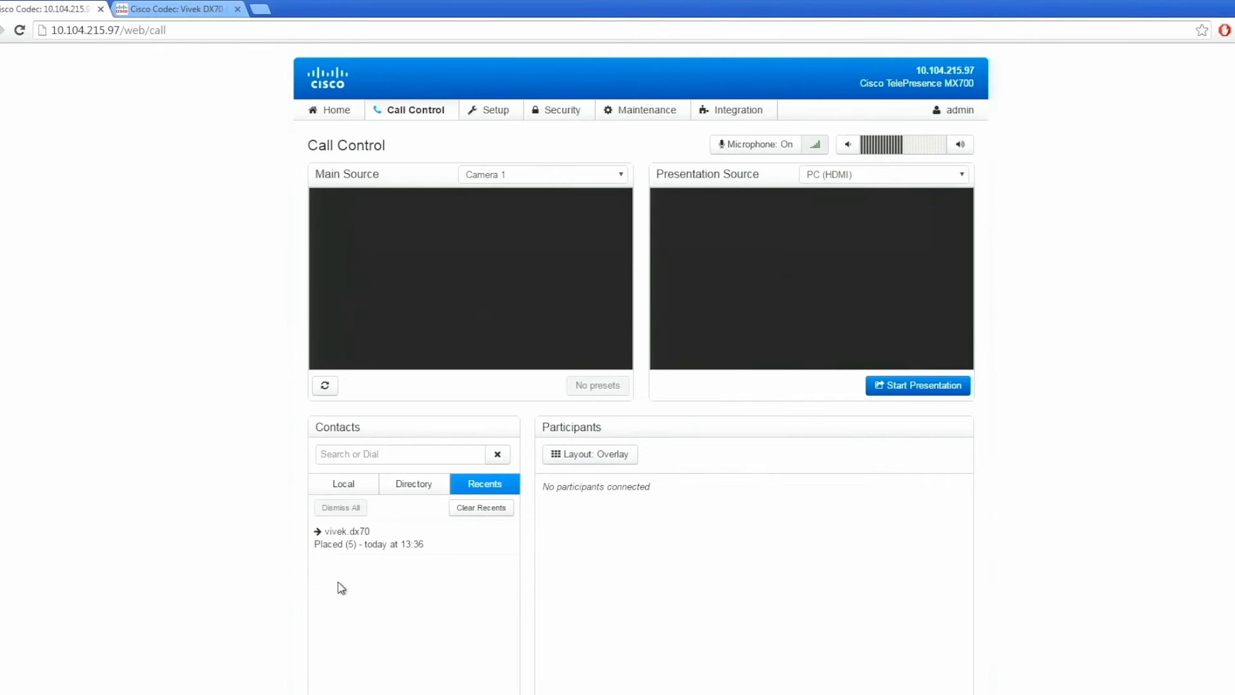
Step: Call vivek.dx70 from Recents while codec debug logs stream in PuTTY
left_click(344, 538)
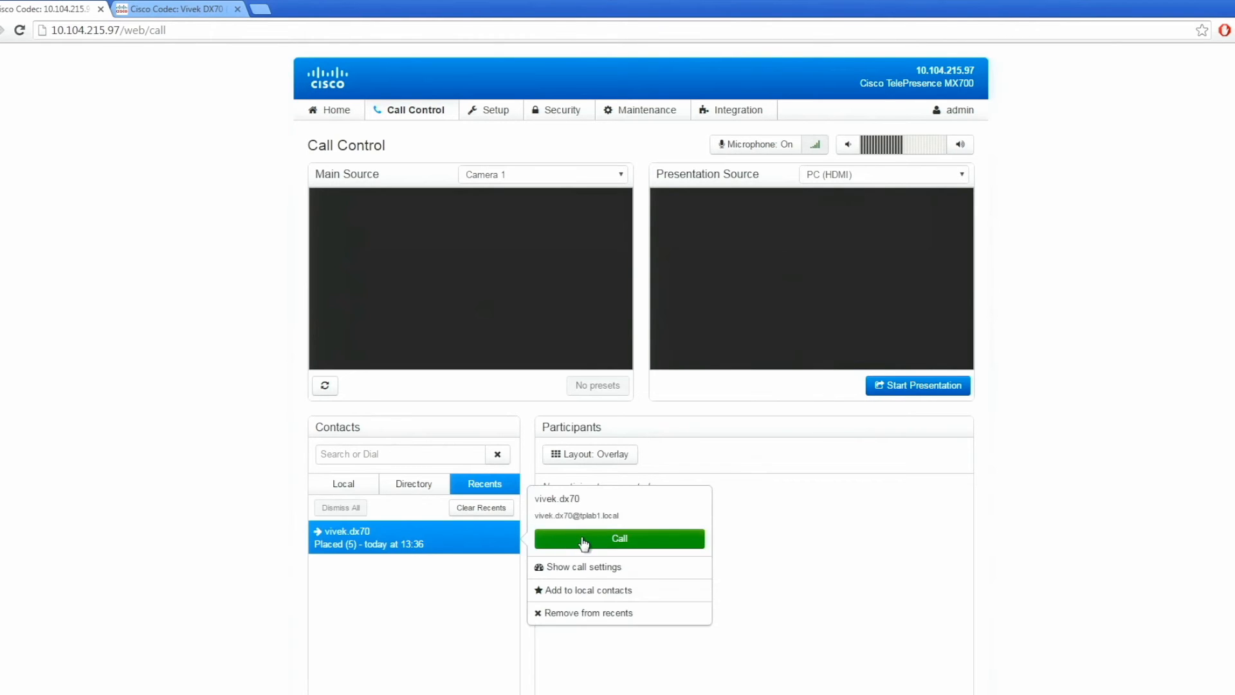
left_click(619, 539)
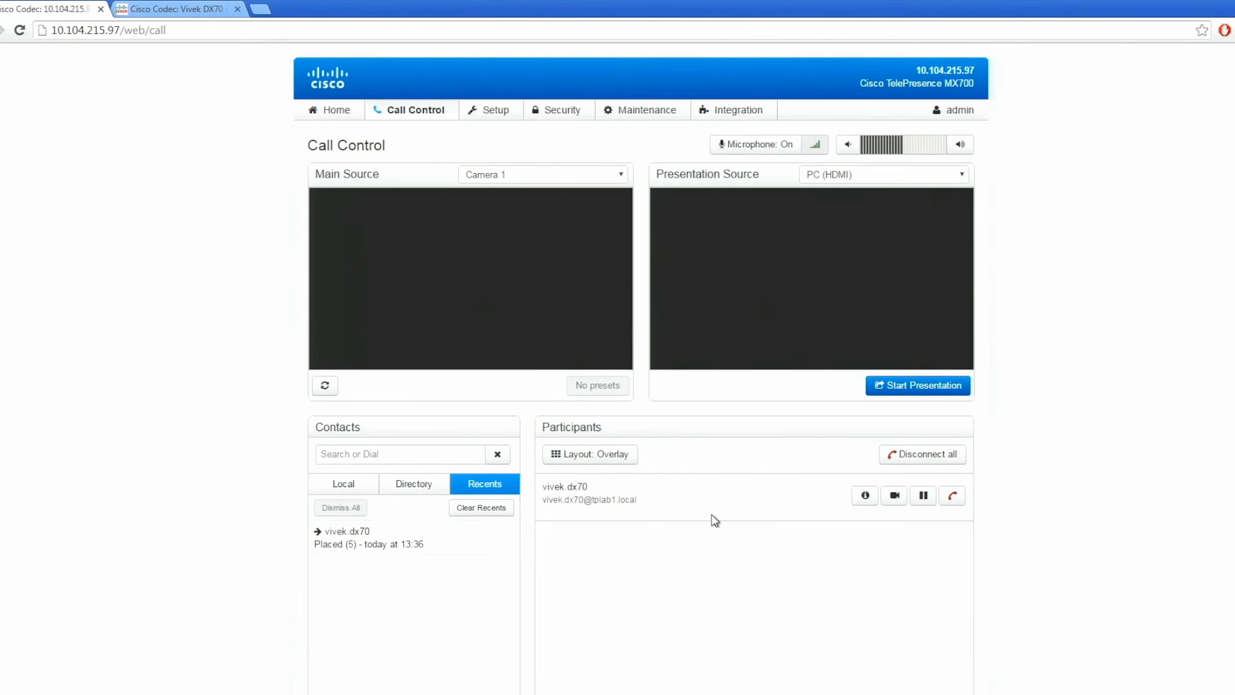
mouse_move(759, 663)
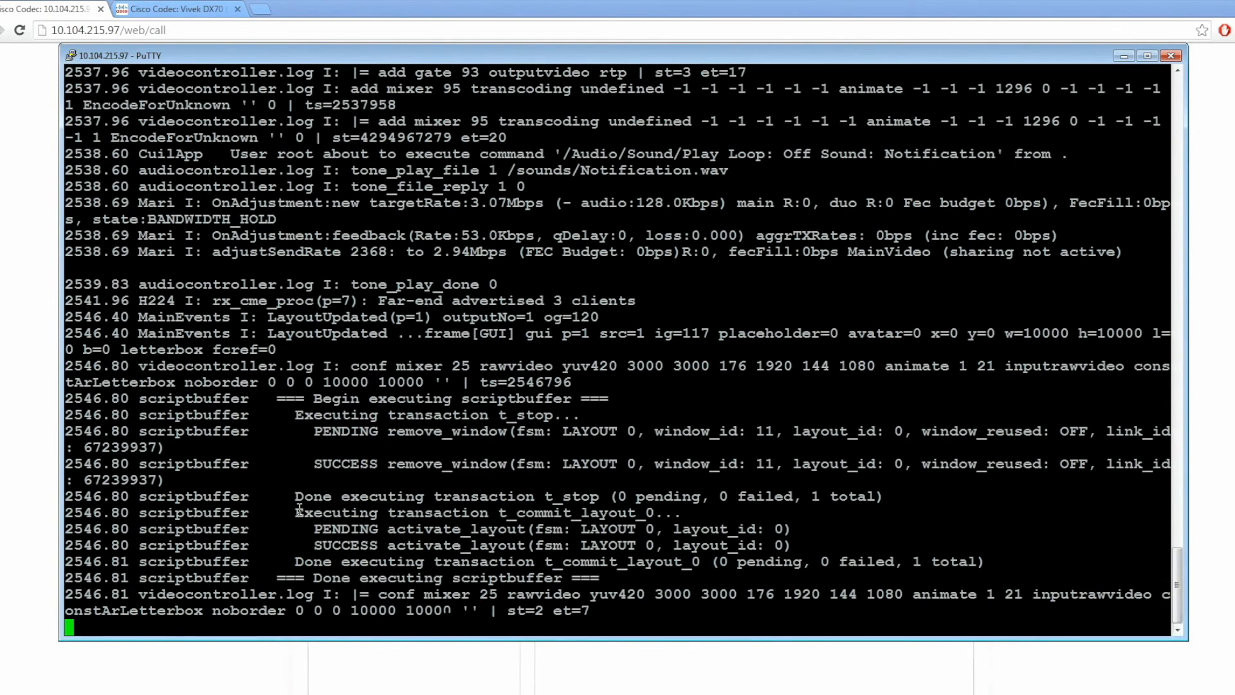
scroll("down", 3)
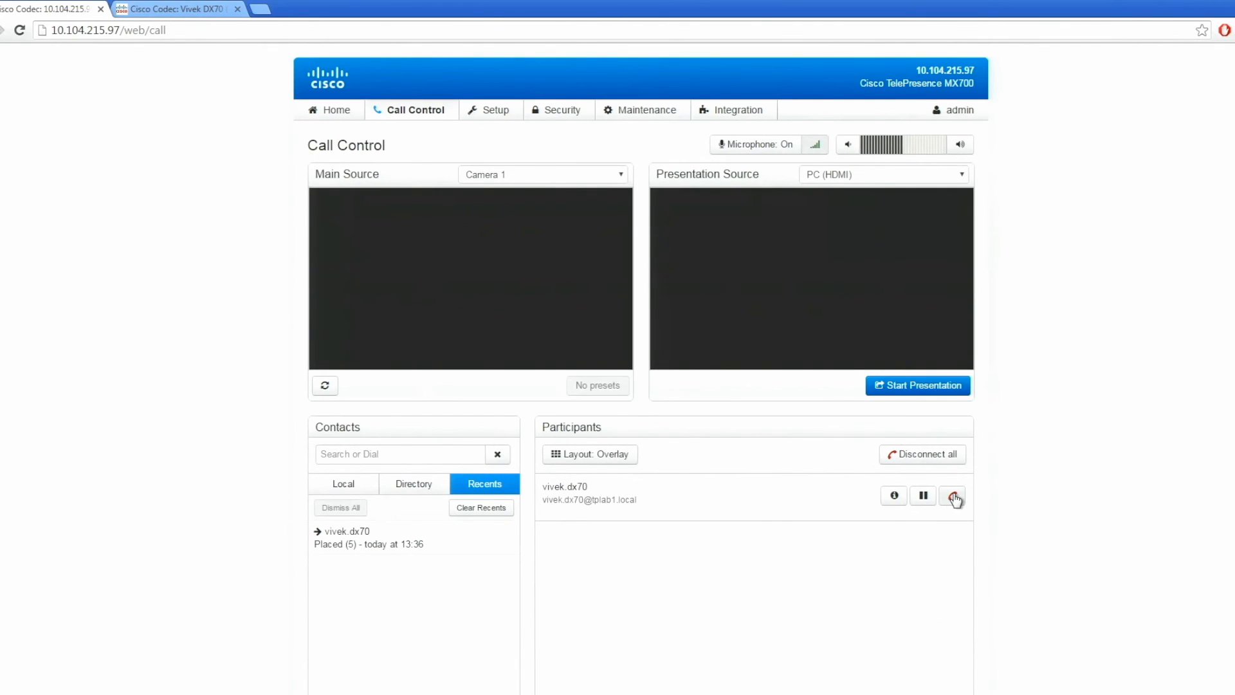
Step: Hang up the connected call with vivek.dx70 from the Participants panel
left_click(954, 495)
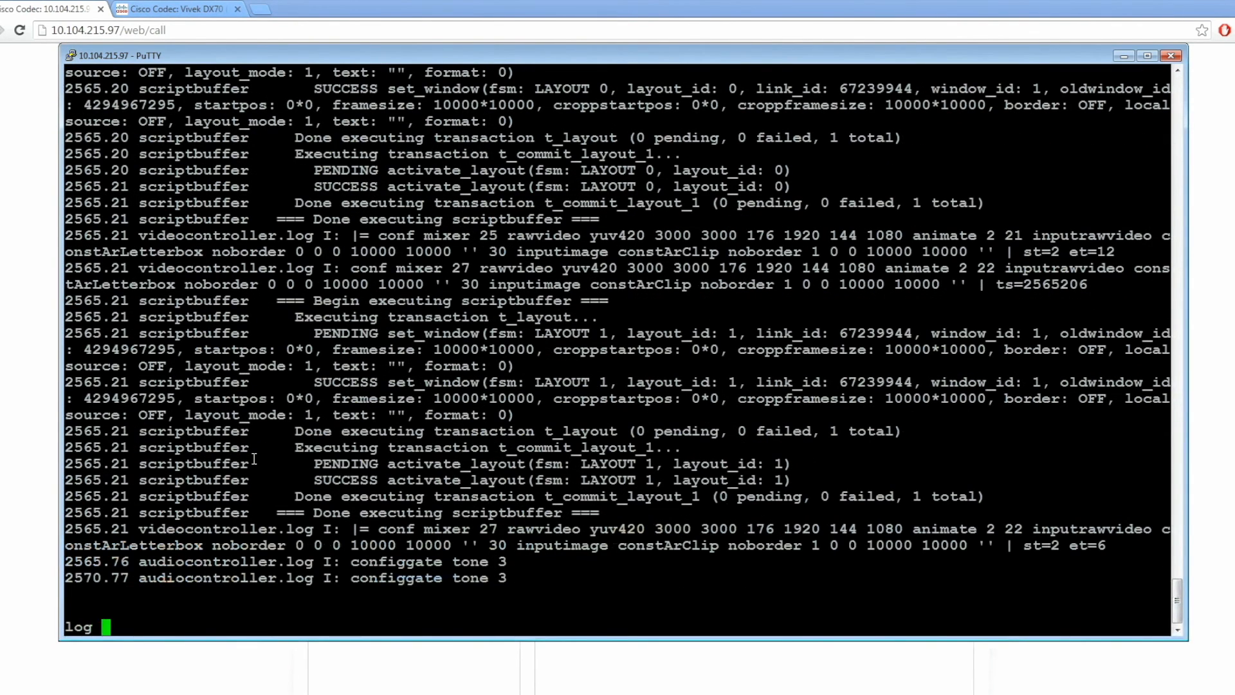
Step: Enter 'log output off' at the codec prompt in PuTTY
type("output o")
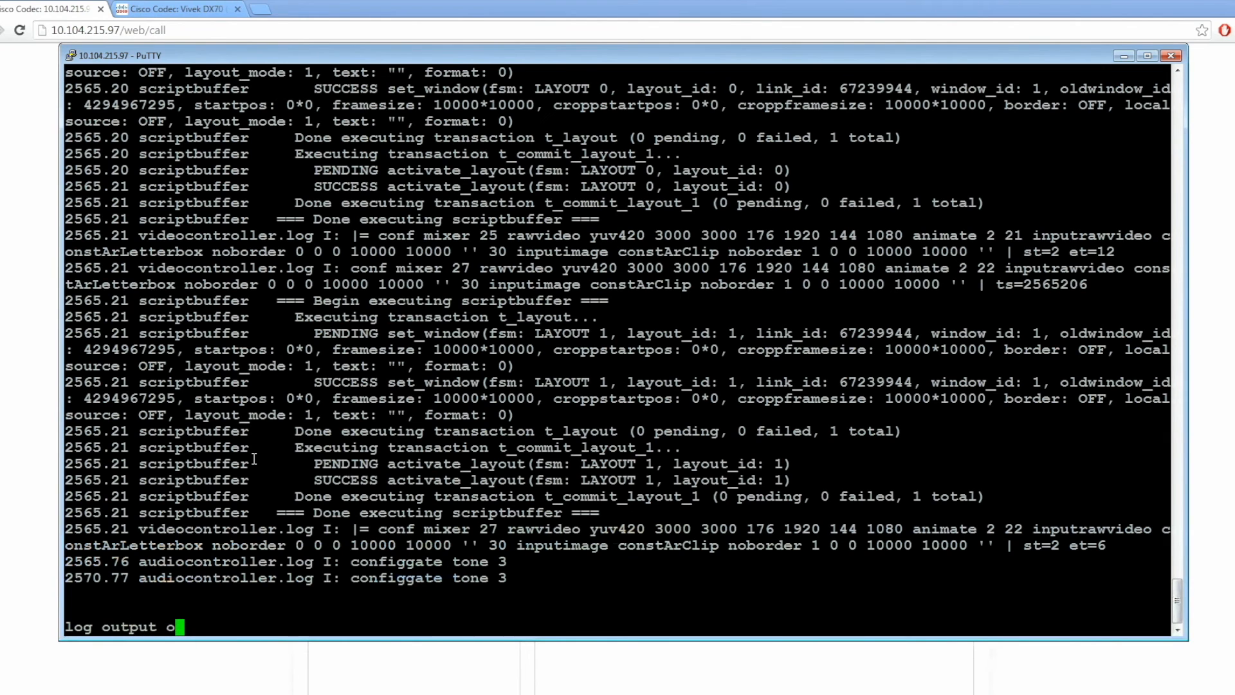
type("ff")
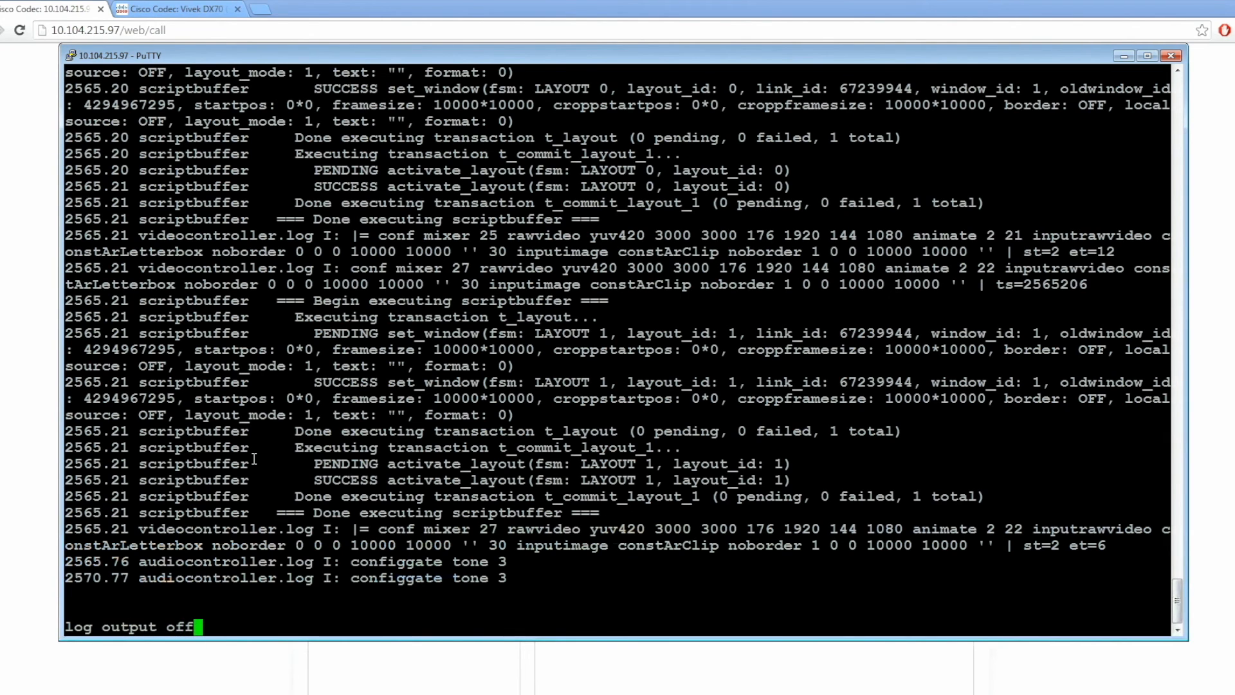